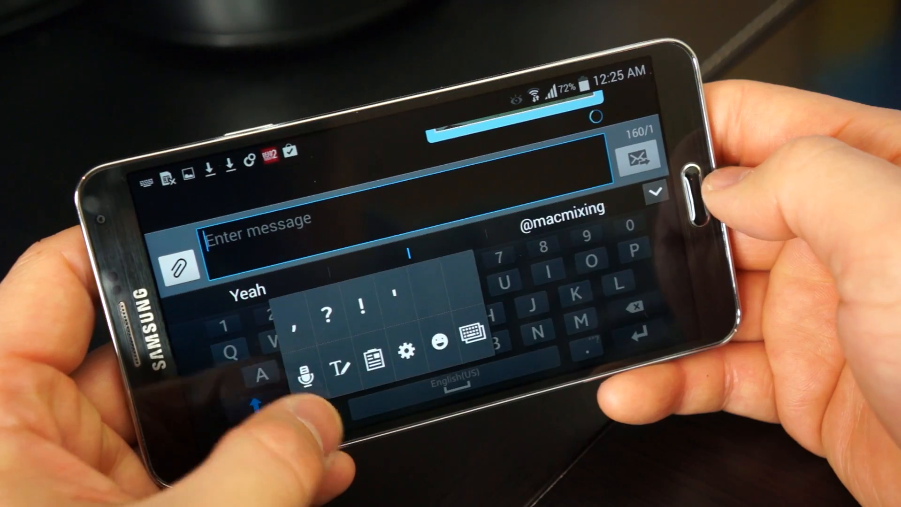
Long-press the keyboard option key to reveal voice, handwriting, clipboard, settings and emoji choices.
left_click(434, 340)
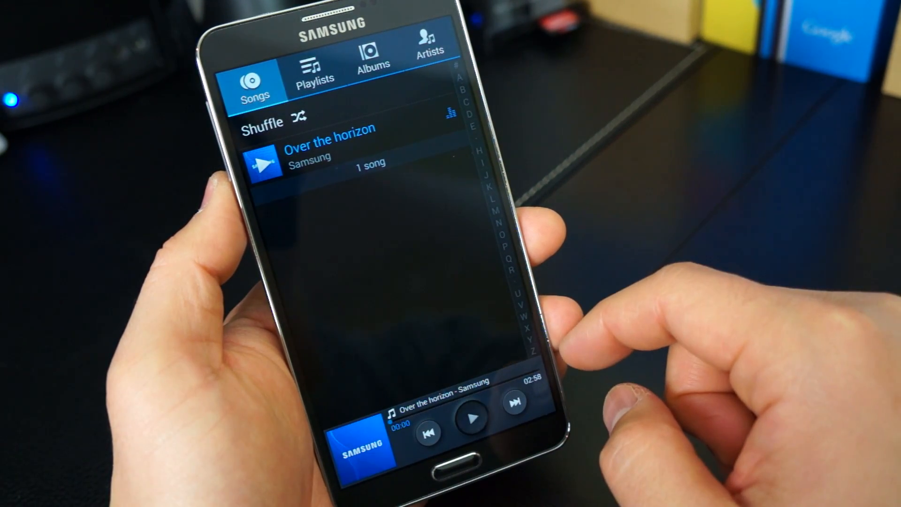
Show the Songs list in Music with the 'Over the horizon' track in the mini player.
left_click(473, 416)
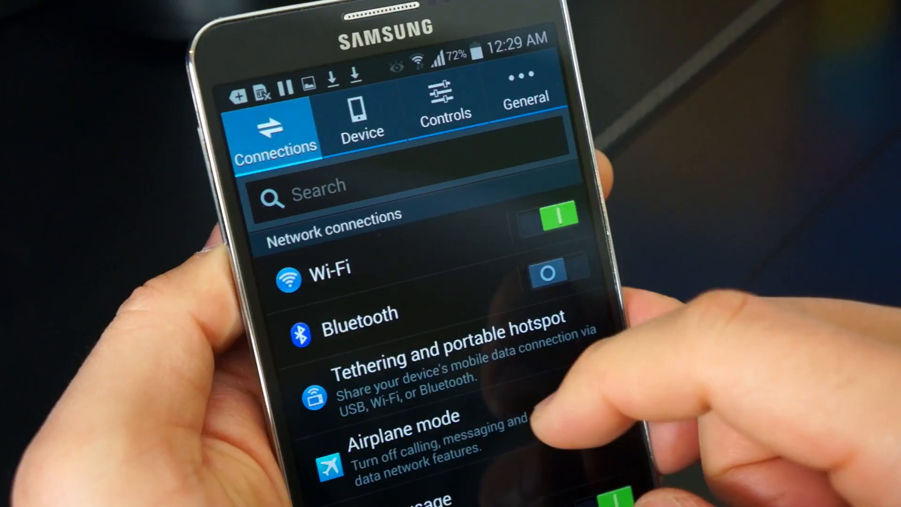
Scroll the Connections settings down to Location with recent requests and Google Location Reporting on.
scroll("down", 3)
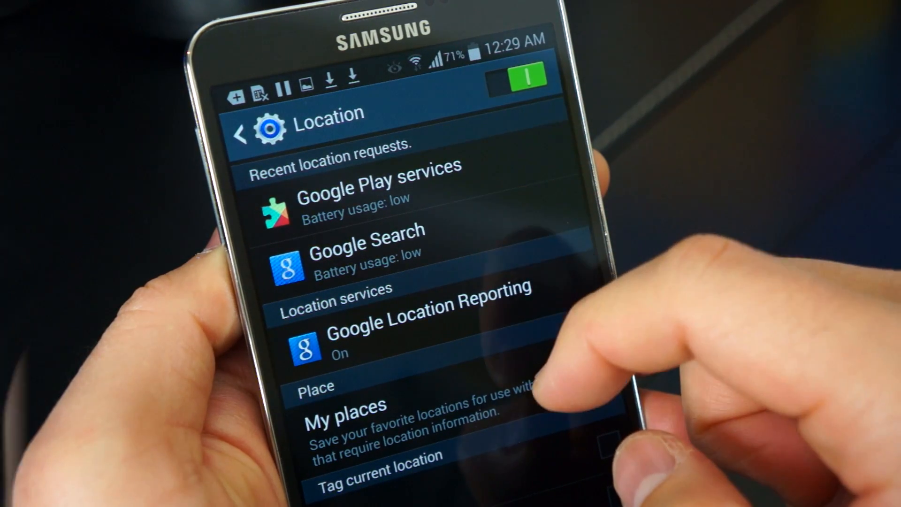
scroll("down", 3)
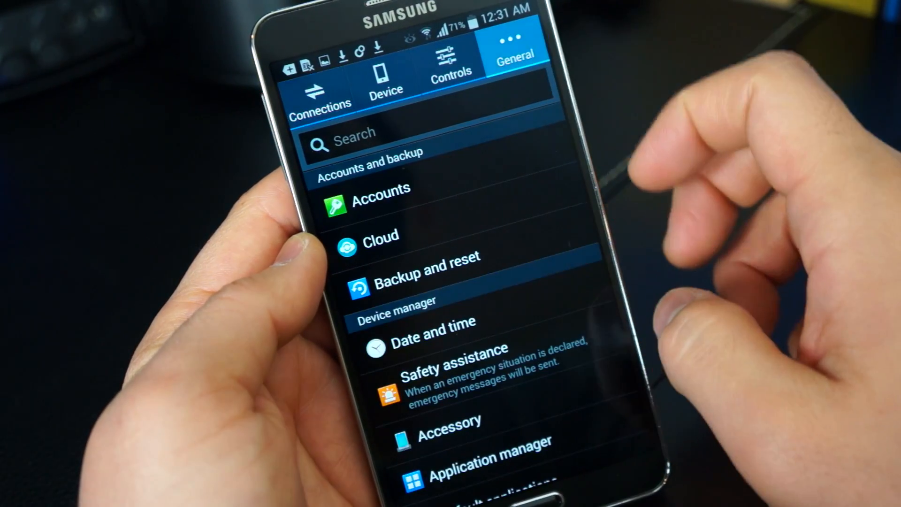
On the General tab, reach Default applications showing TouchWiz home and Messages defaults.
scroll("down", 3)
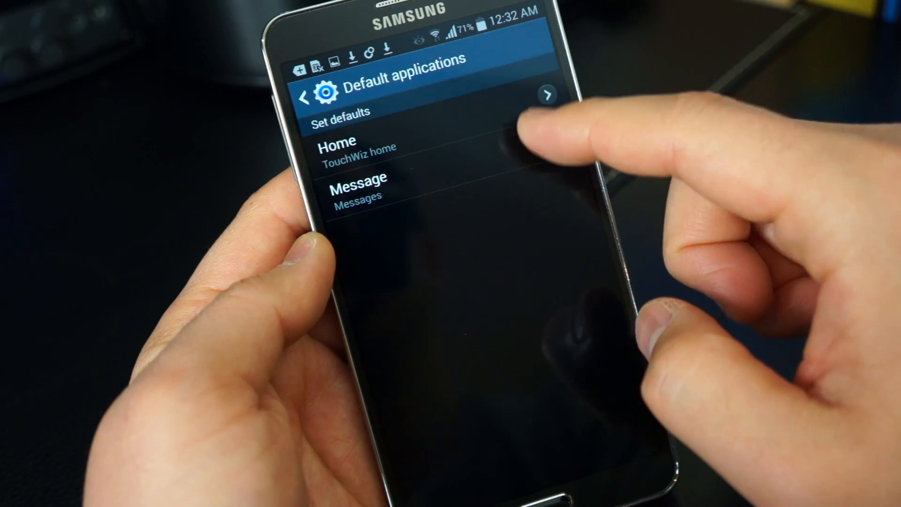
left_click(357, 143)
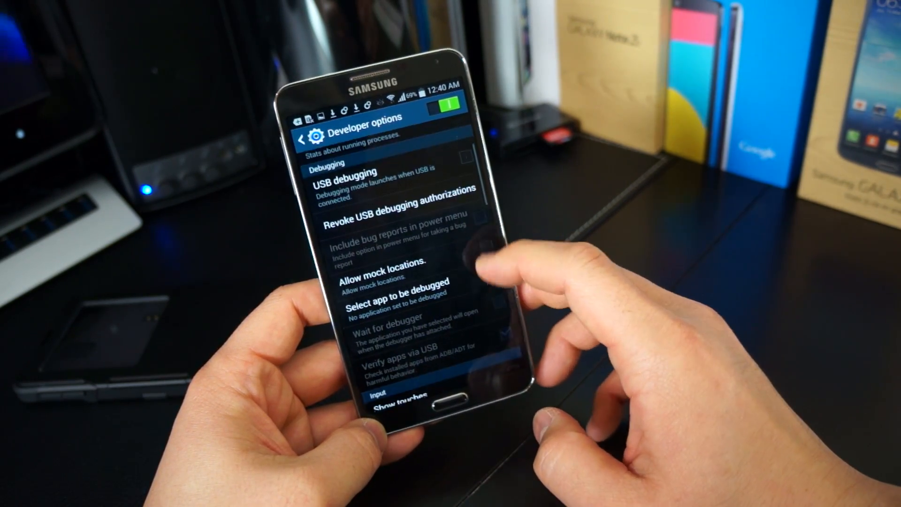
Scroll Developer options down to the Drawing section with animation scale settings.
scroll("down", 3)
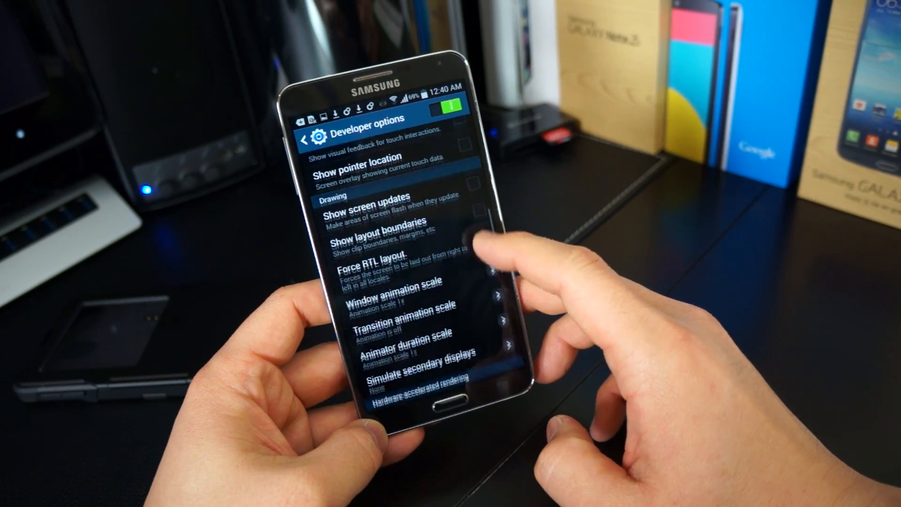